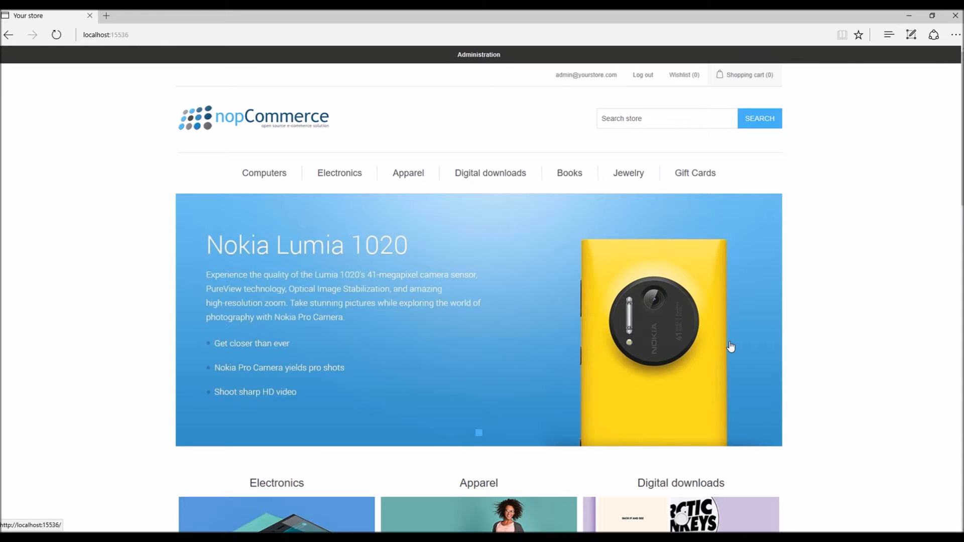
mouse_move(726, 338)
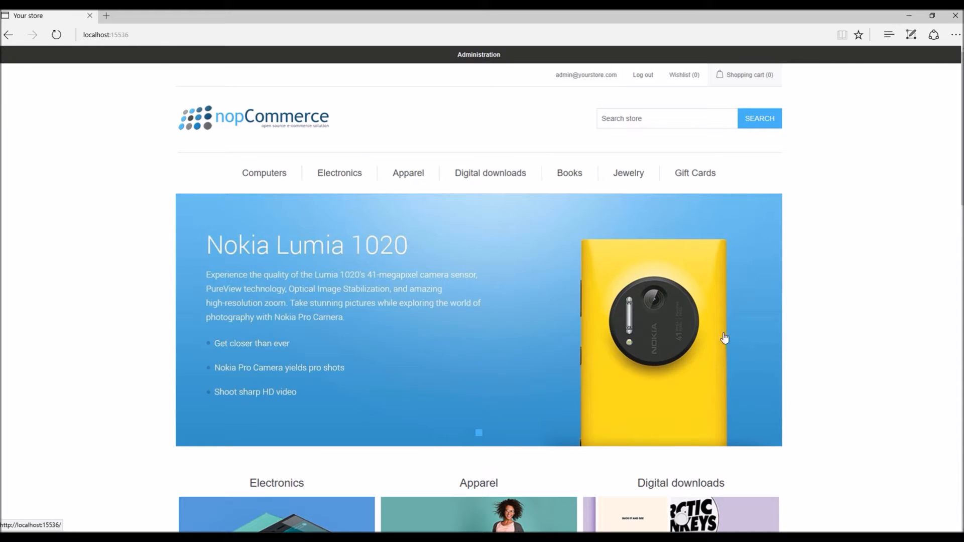
mouse_move(687, 331)
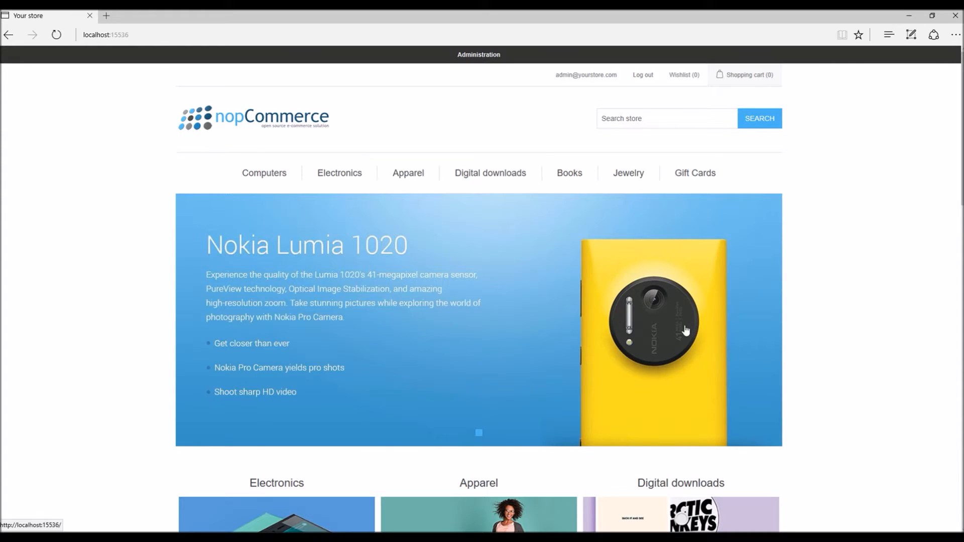
- Open the Administration link in a new browser tab from the storefront header
right_click(479, 55)
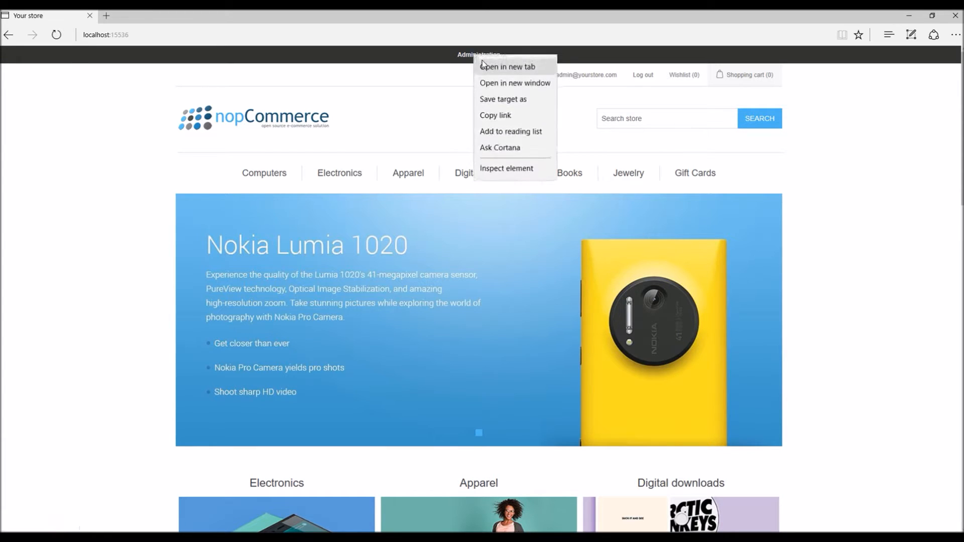
left_click(506, 66)
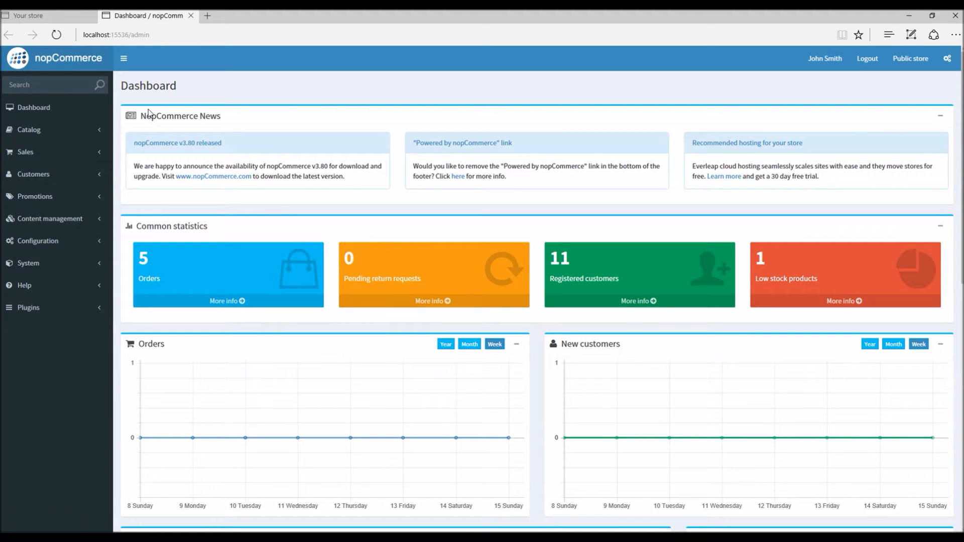
mouse_move(86, 151)
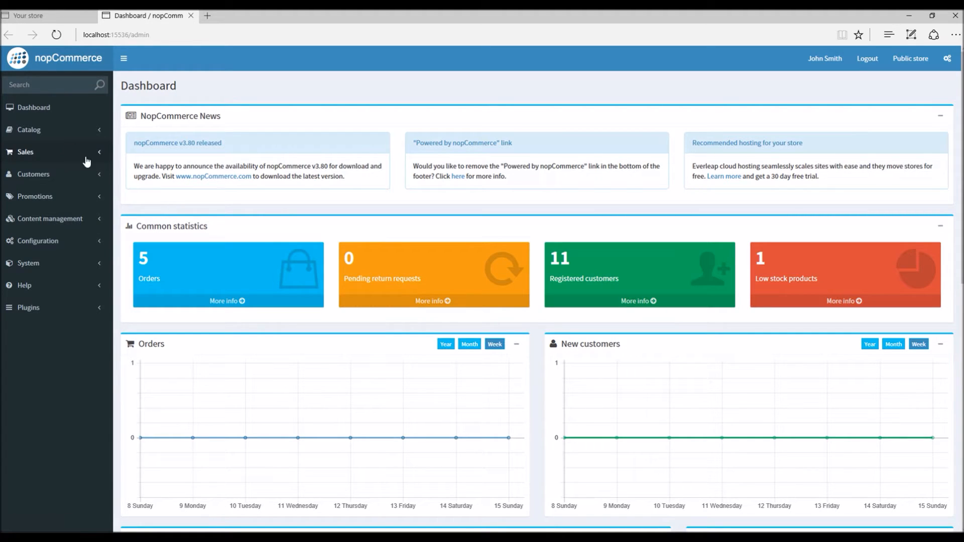
- Go to the Catalog > Products list in the admin area
left_click(29, 130)
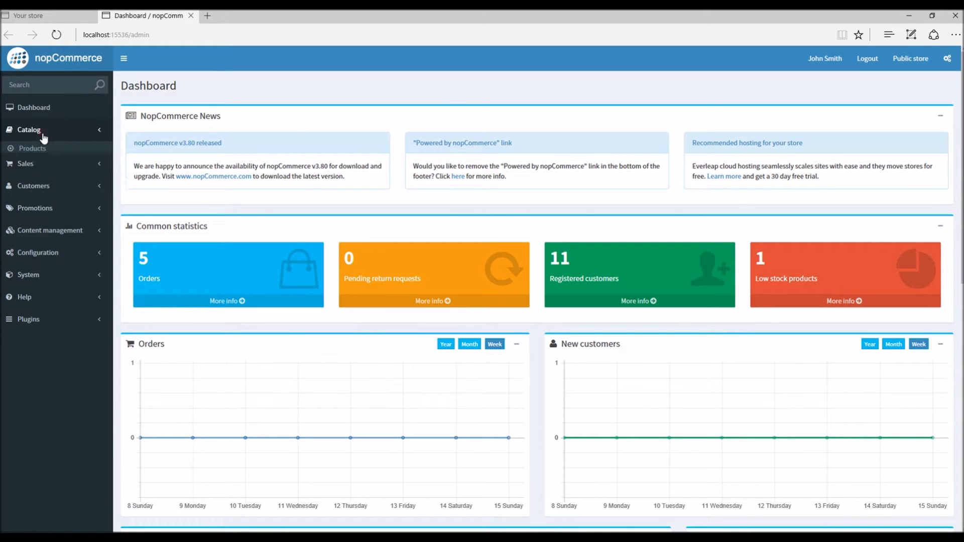
left_click(32, 149)
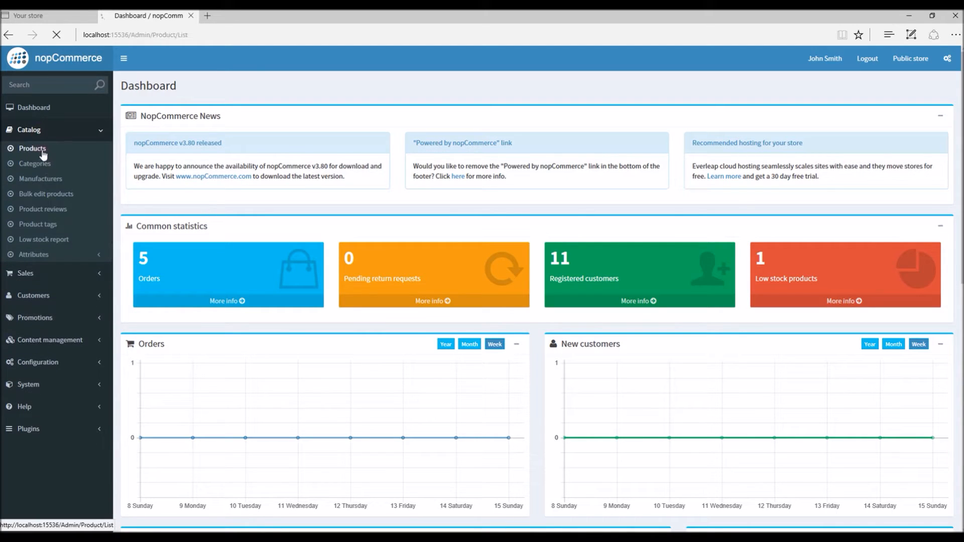
left_click(31, 149)
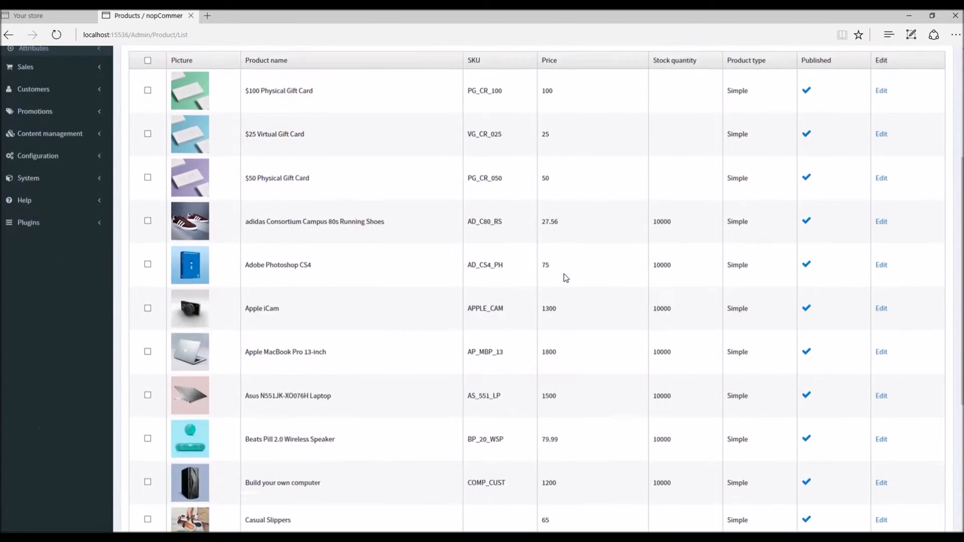
scroll("up", 3)
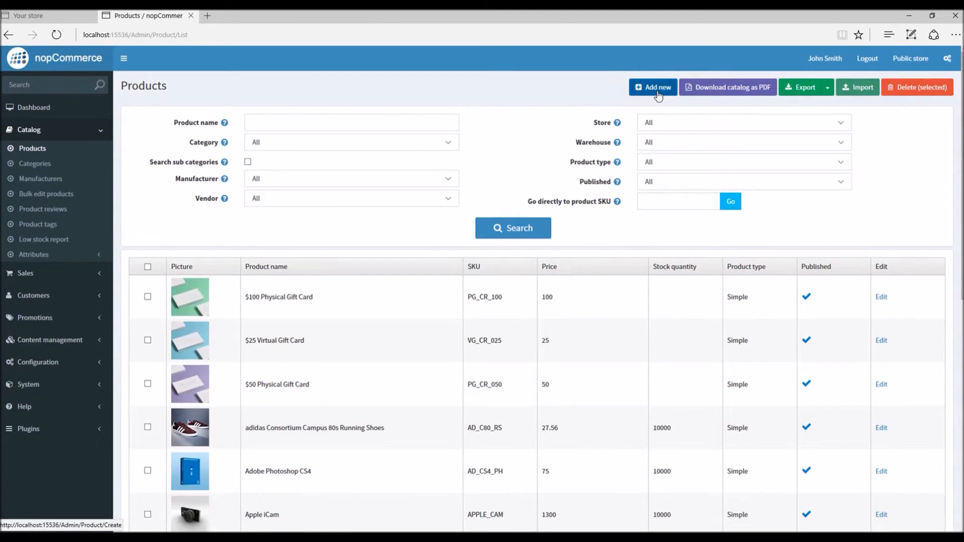
scroll("down", 3)
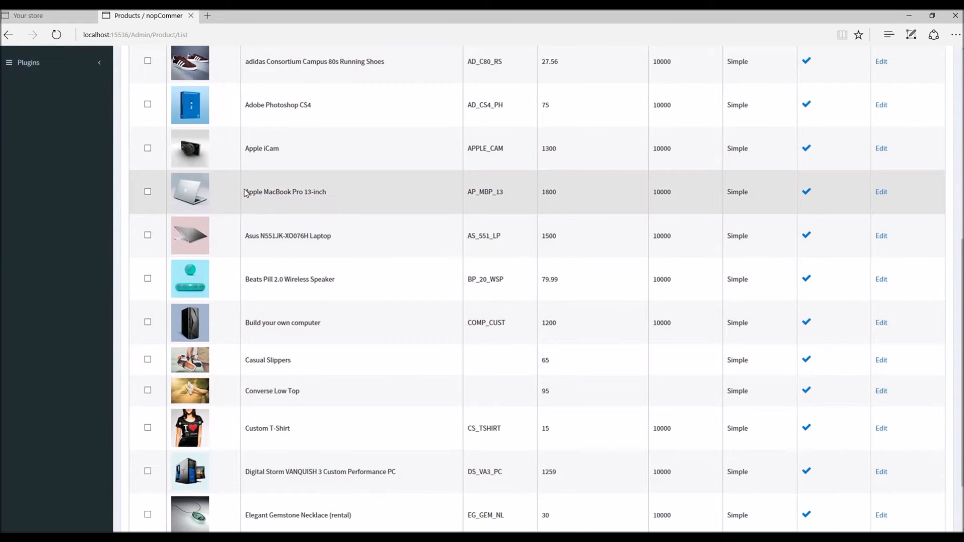
- Locate Apple MacBook Pro 13-inch in the list and open it for editing
double_click(285, 191)
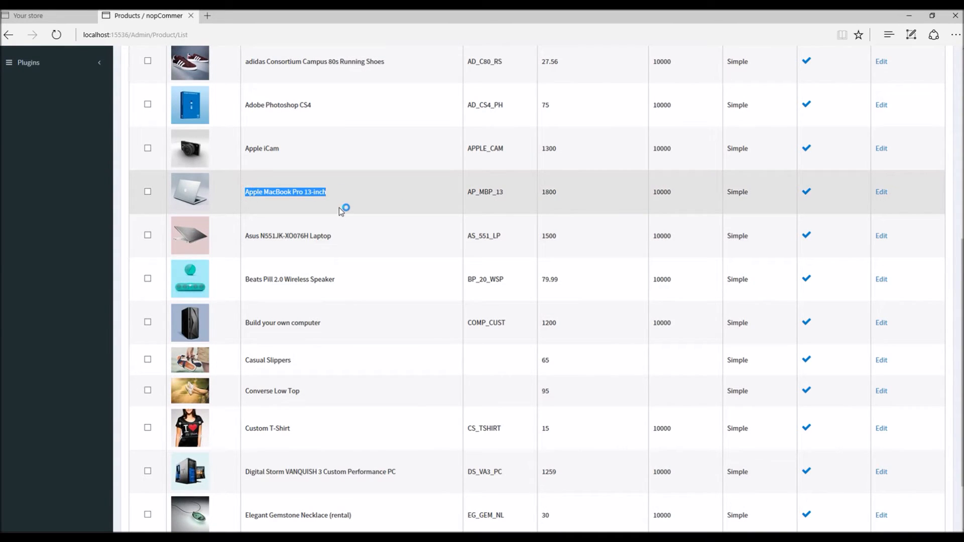
mouse_move(881, 191)
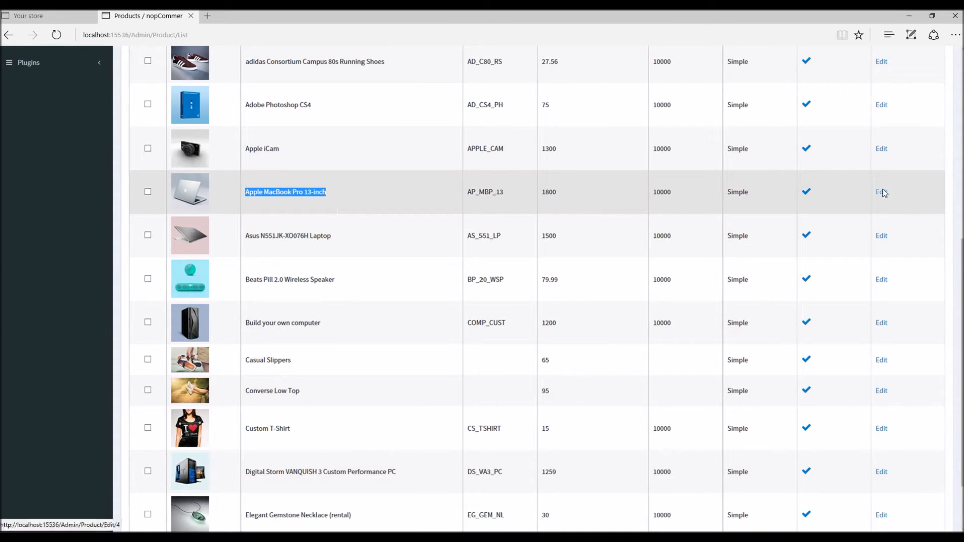
left_click(881, 192)
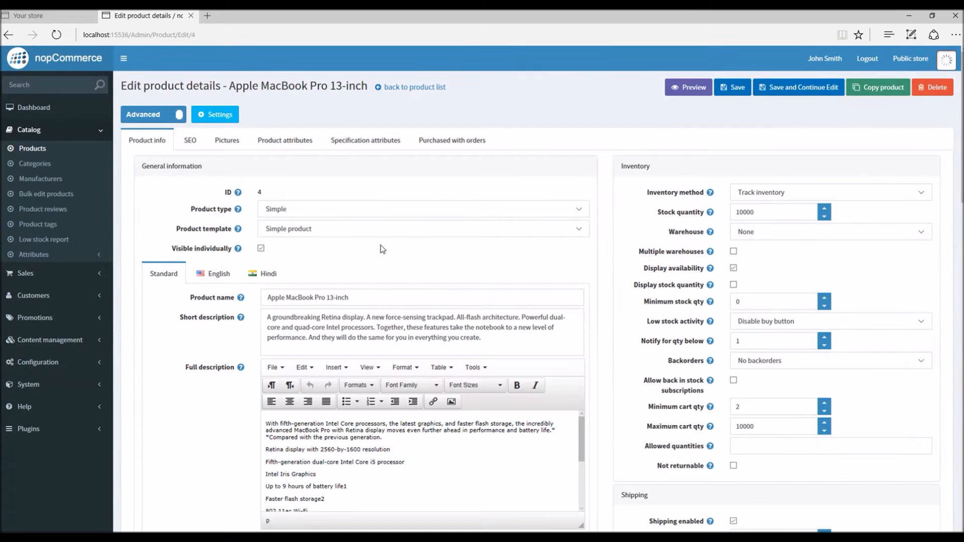
scroll("down", 3)
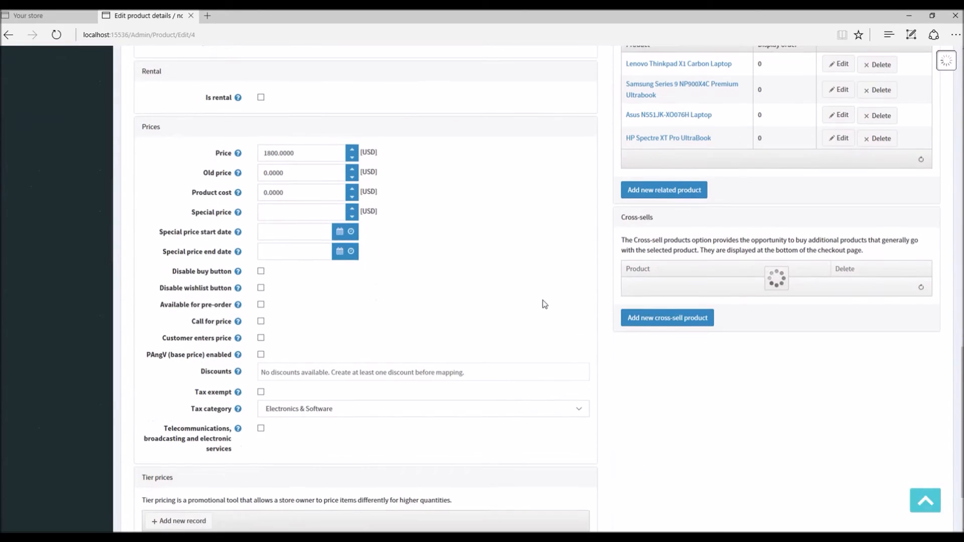
scroll("up", 3)
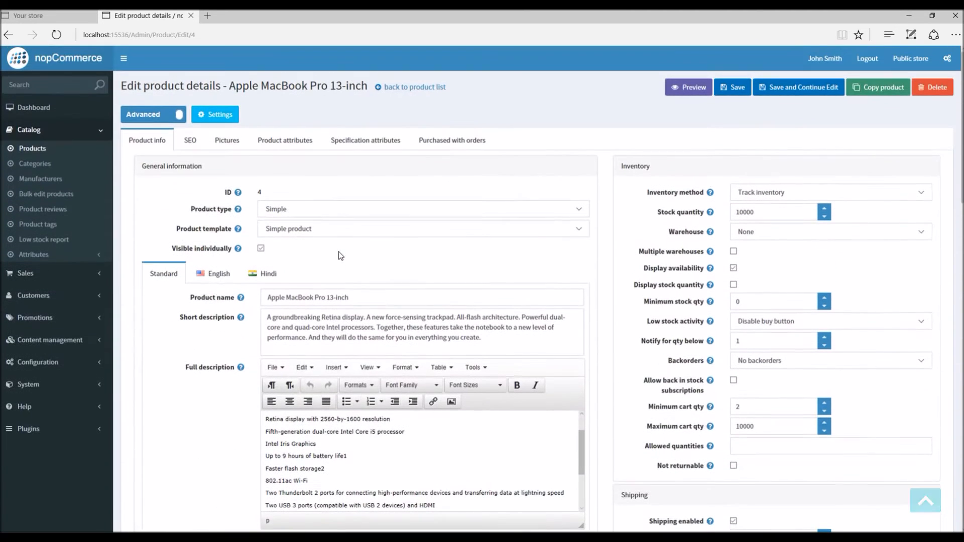
- Return to the product list and locate the MacBook Pro 13-inch and Beats Pill 2.0 rows
left_click(414, 87)
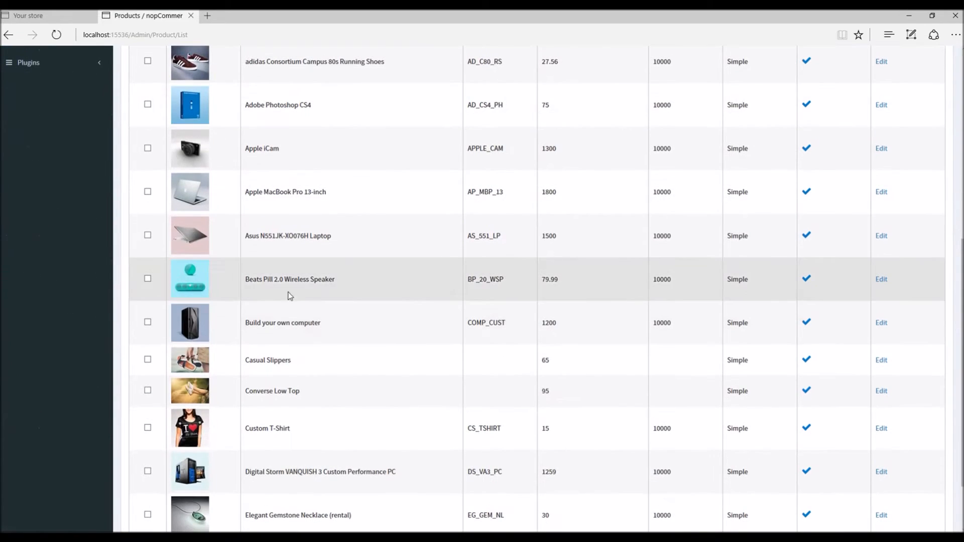
mouse_move(292, 247)
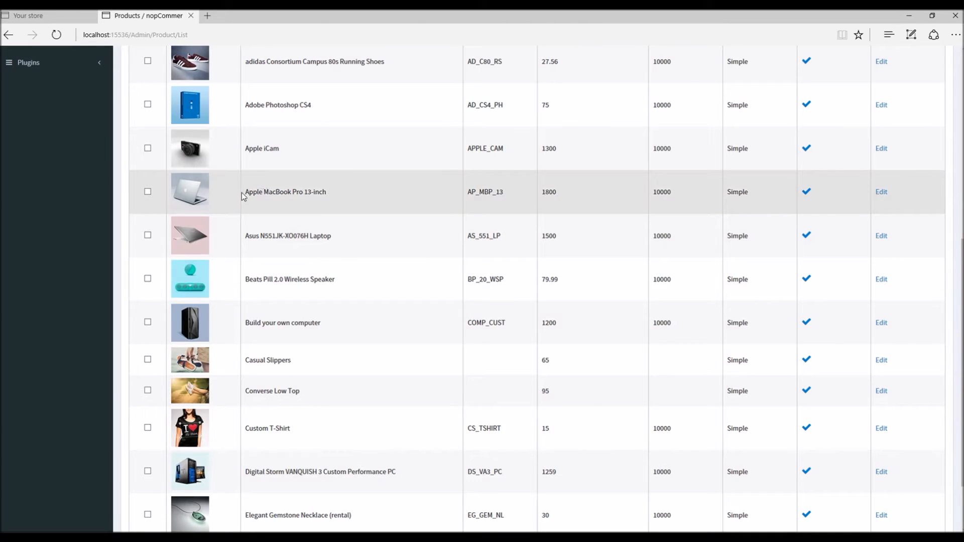
double_click(284, 190)
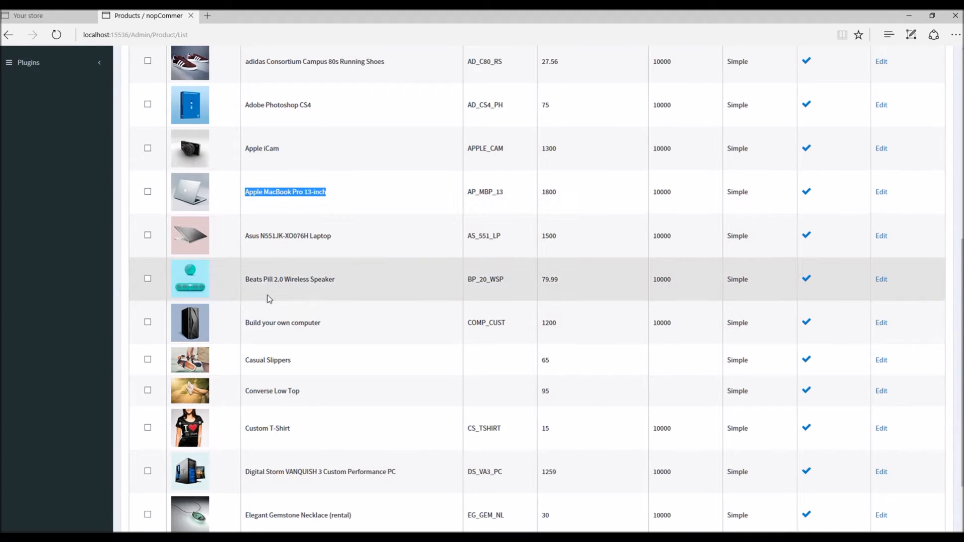
double_click(289, 279)
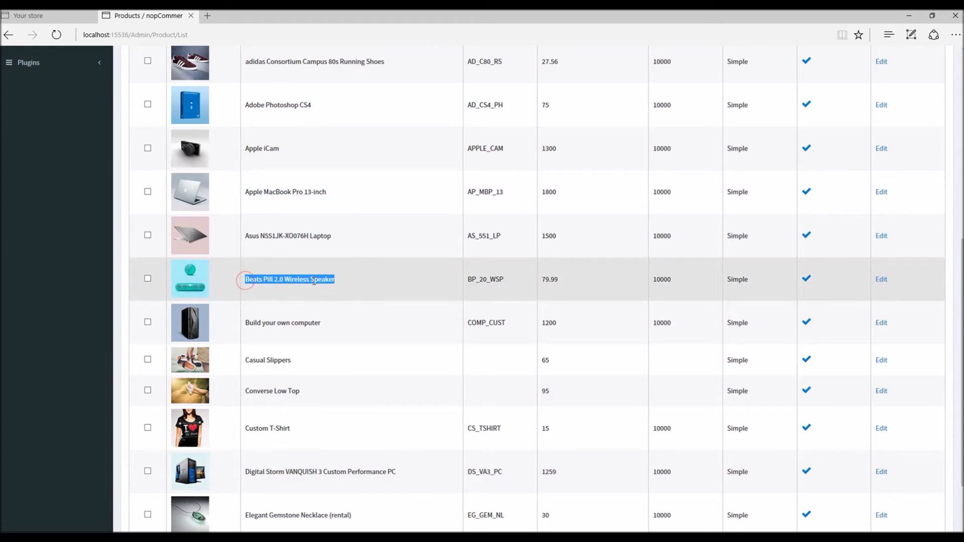
mouse_move(330, 283)
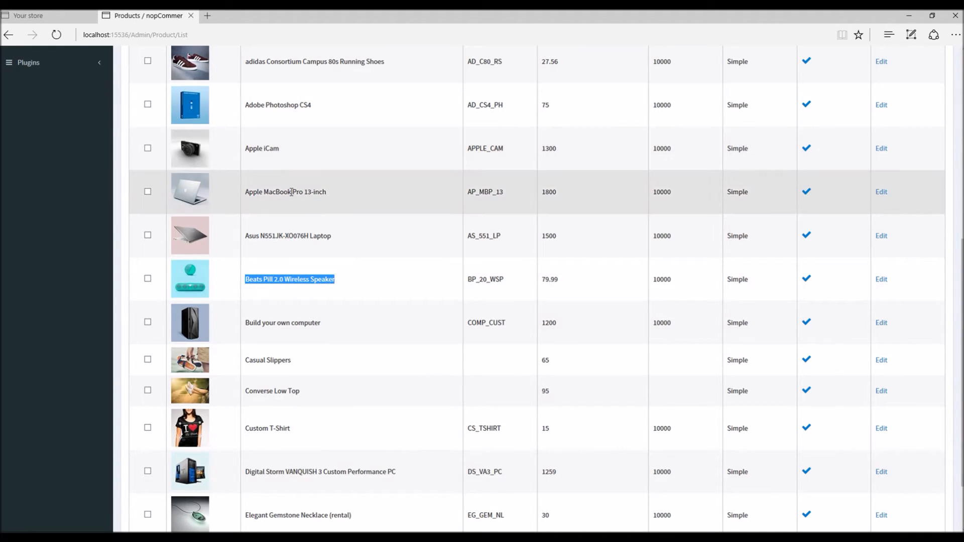
scroll("up", 3)
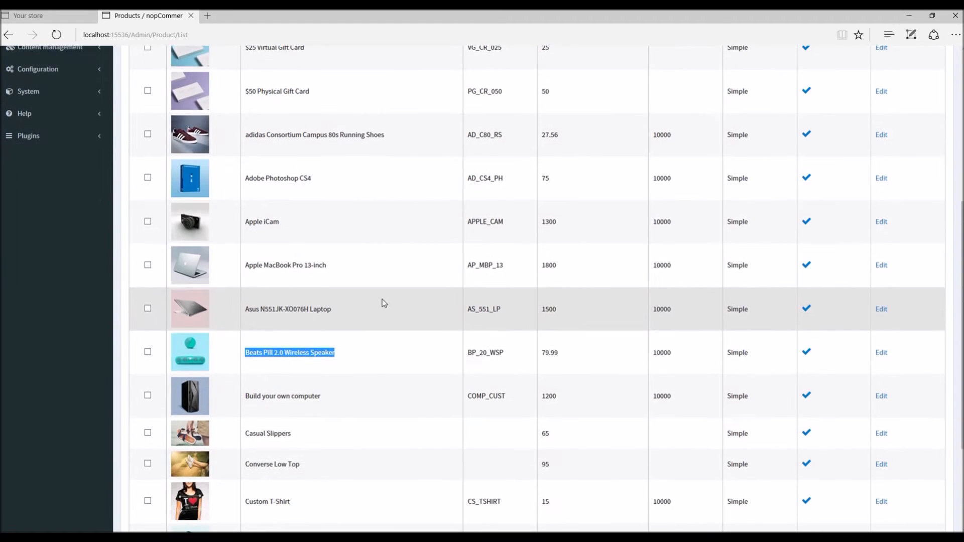
- Reopen Apple MacBook Pro 13-inch for editing and reach the cross-sell products section
left_click(881, 265)
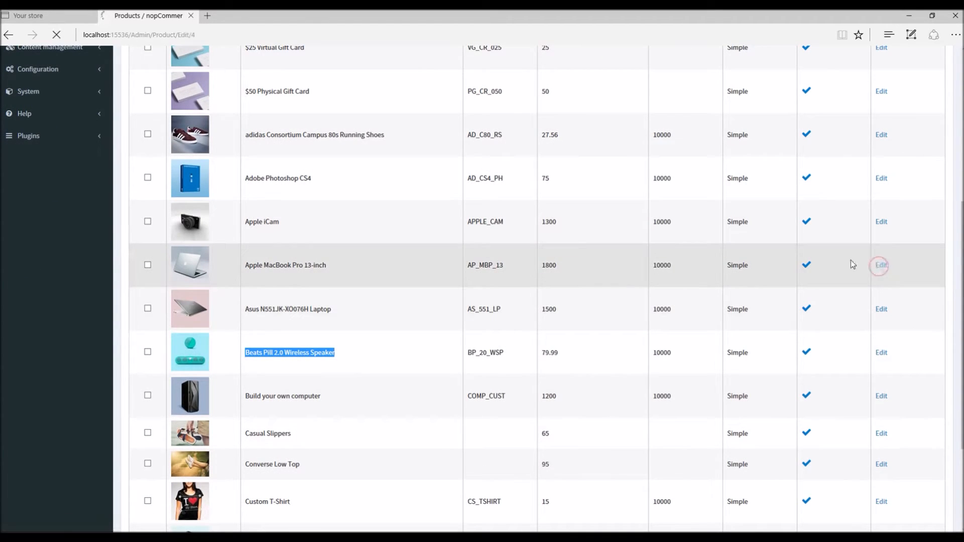
left_click(881, 265)
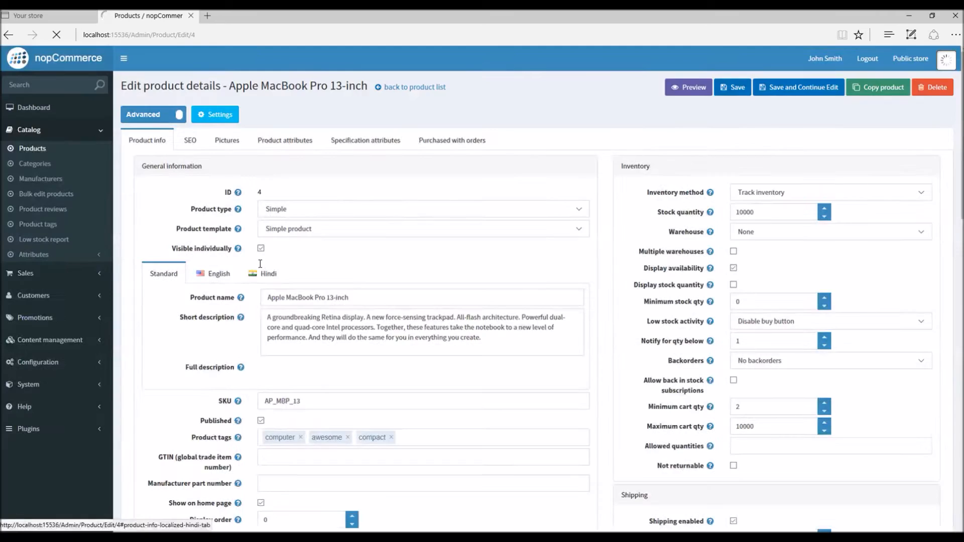
scroll("down", 3)
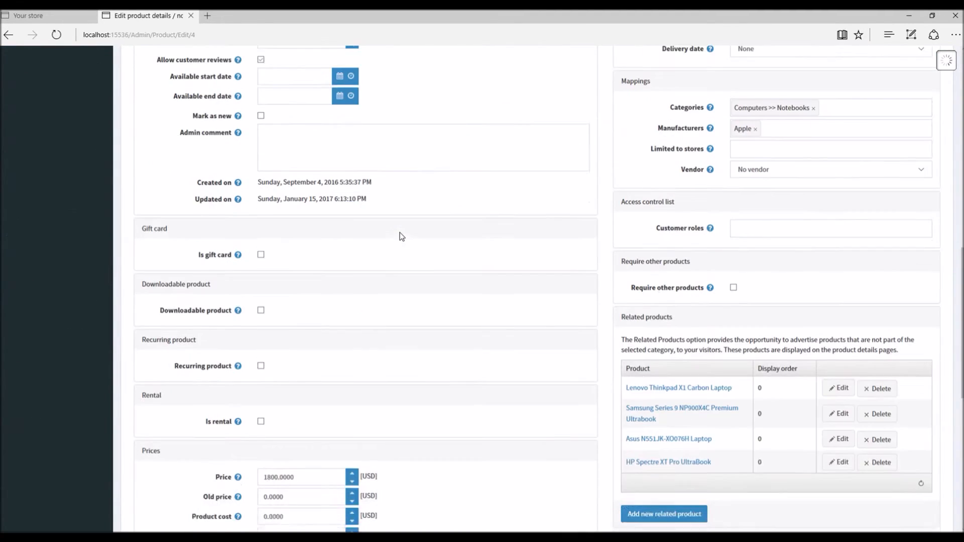
scroll("down", 3)
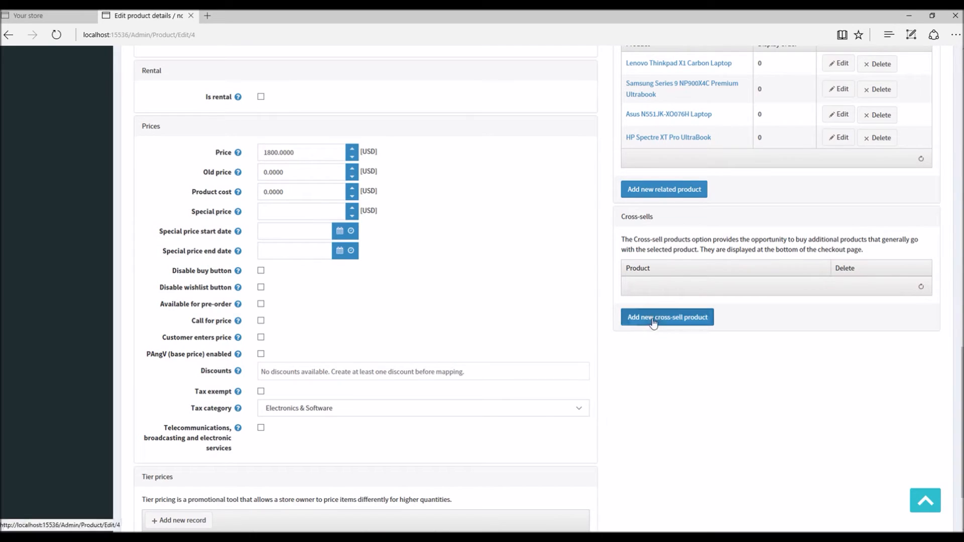
mouse_move(643, 224)
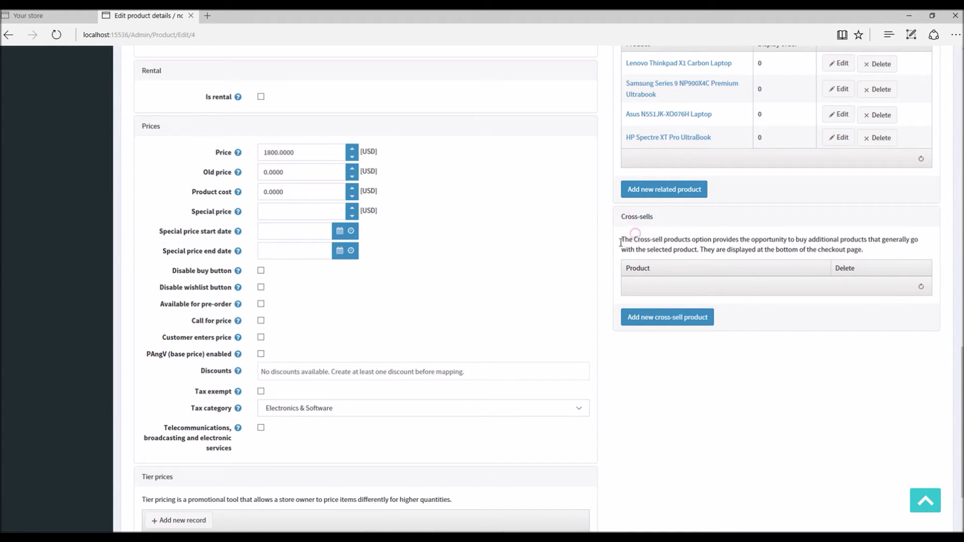
double_click(680, 239)
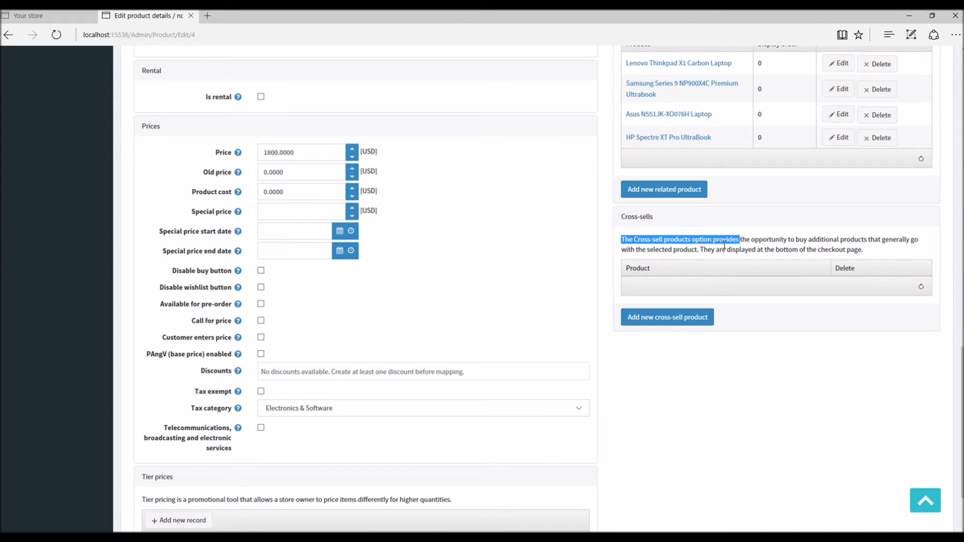
mouse_move(865, 248)
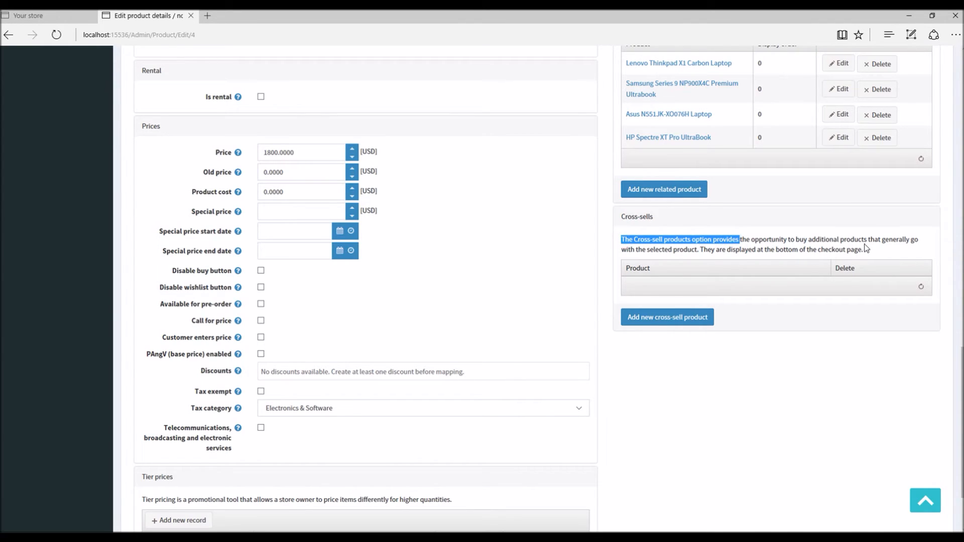
mouse_move(852, 249)
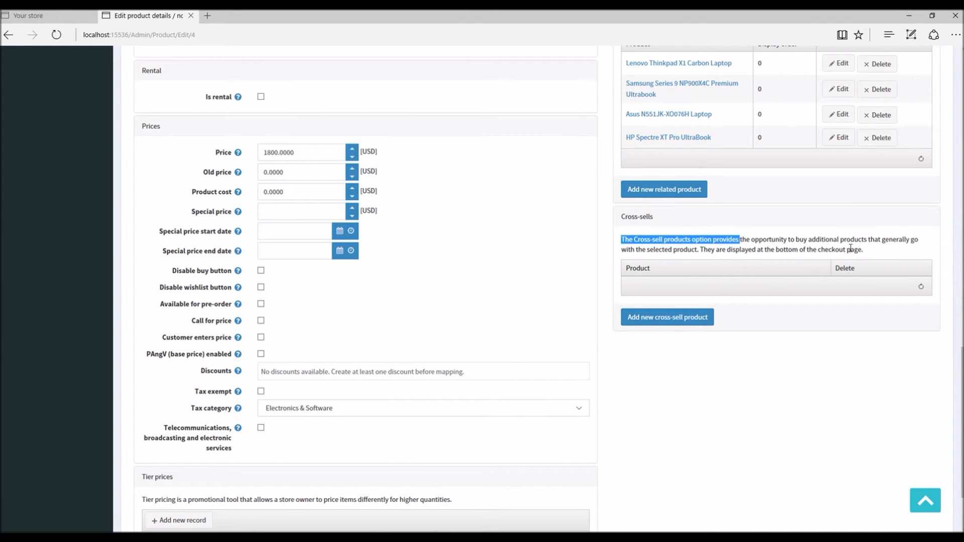
mouse_move(739, 270)
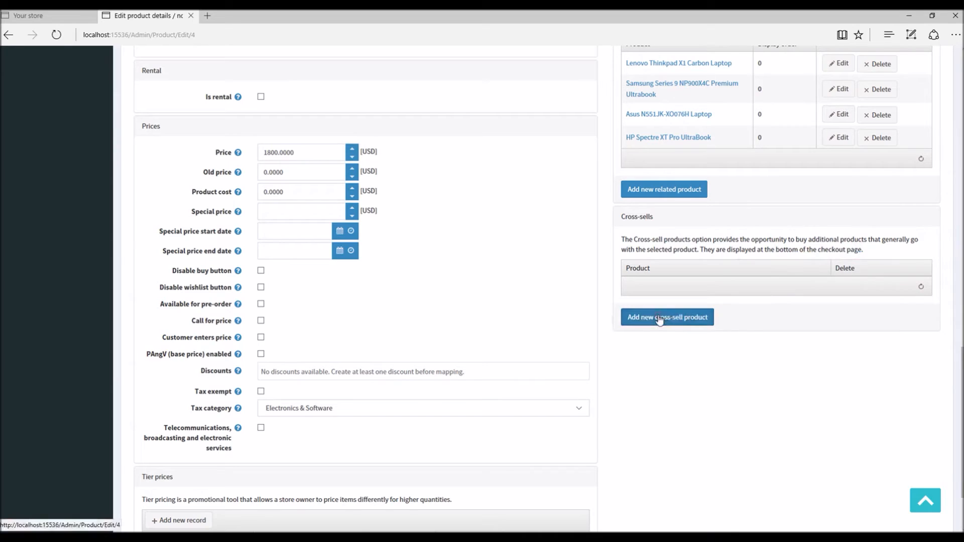
- Add Beats Pill 2.0 Wireless Speaker as a cross-sell product via the product picker
left_click(668, 316)
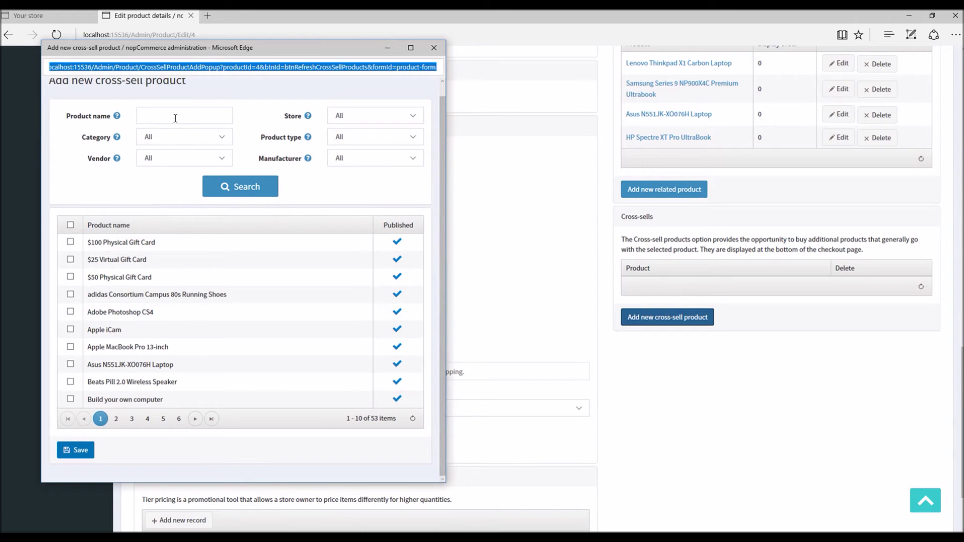
left_click(183, 116)
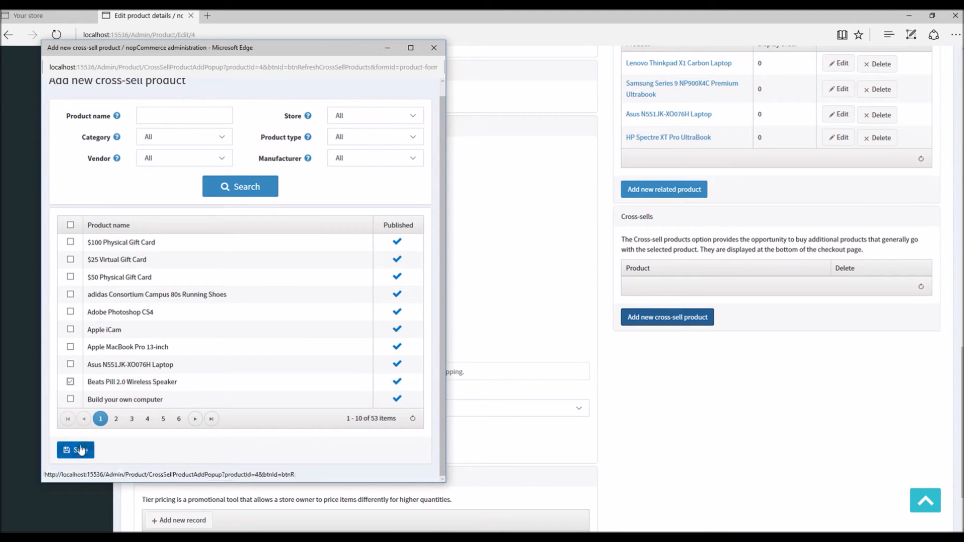
mouse_move(585, 325)
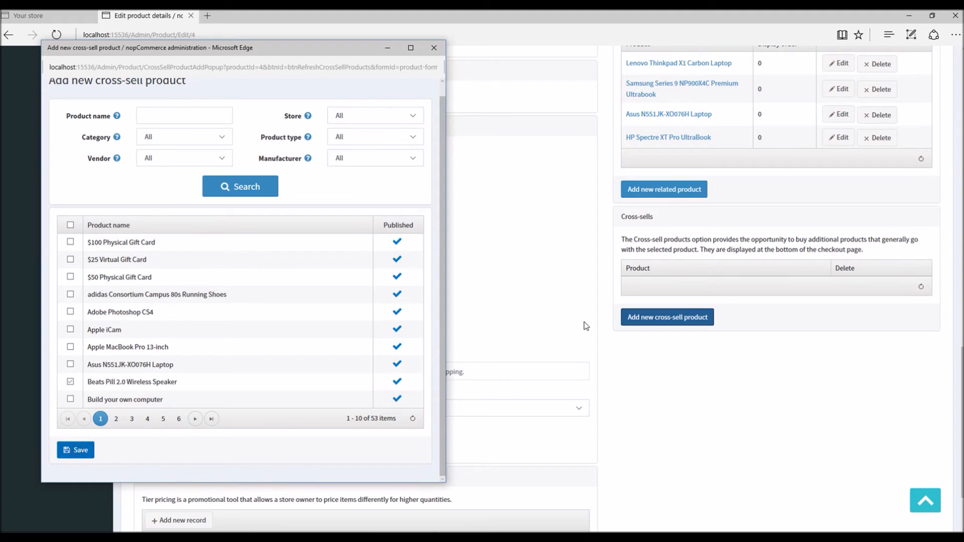
left_click(75, 450)
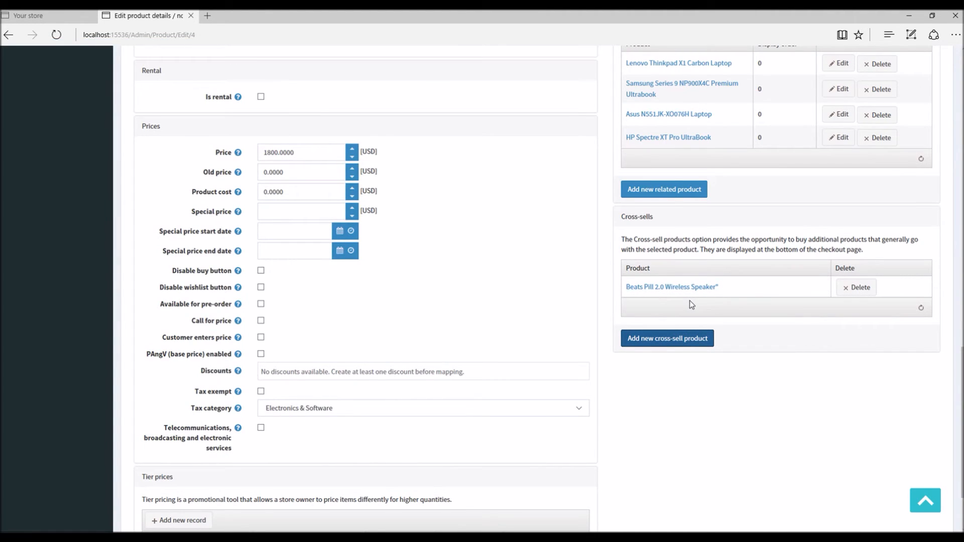
- Save the MacBook Pro product and switch to the public storefront tab
scroll("up", 3)
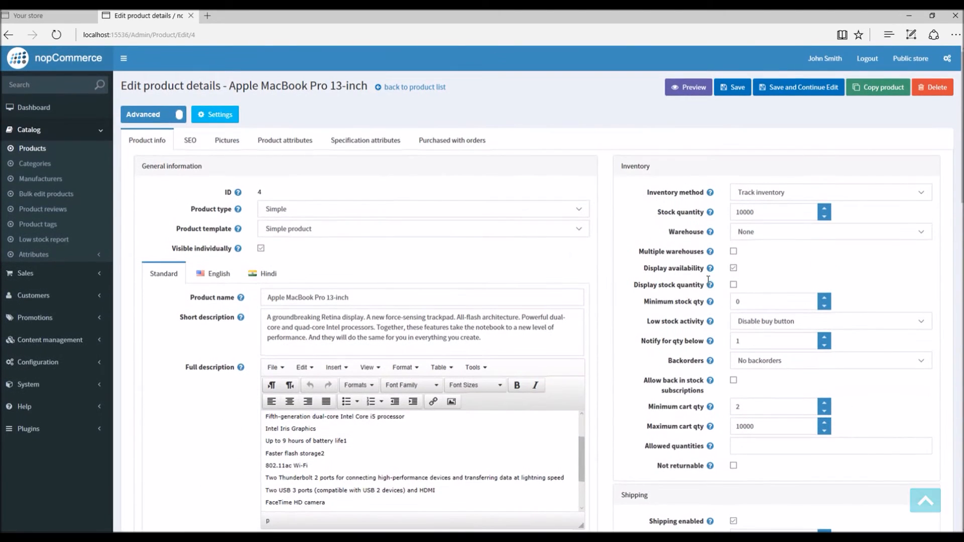
mouse_move(732, 86)
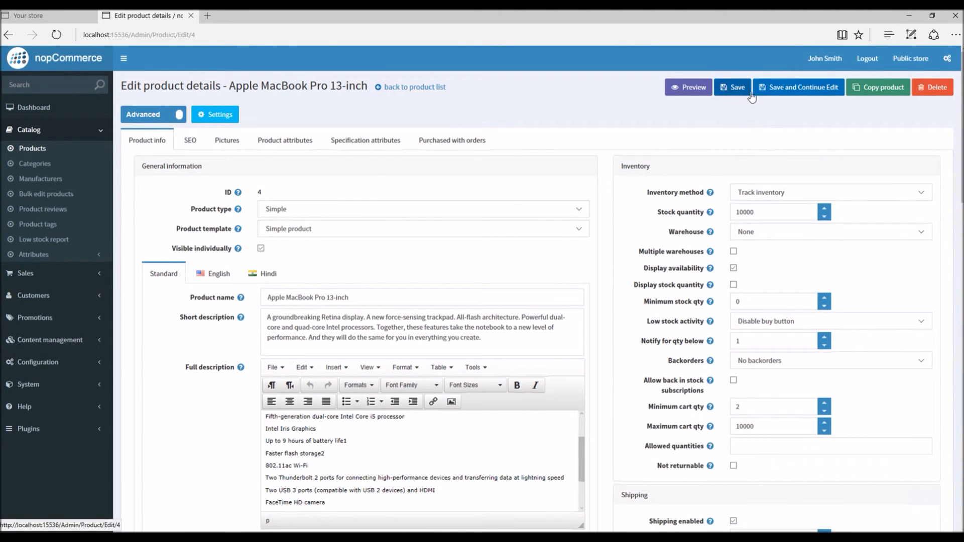
left_click(799, 86)
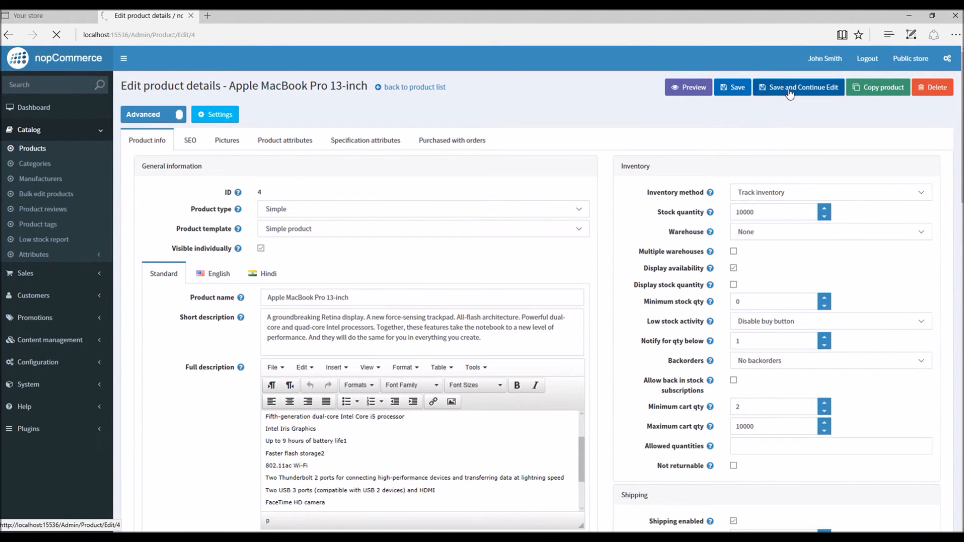
left_click(799, 86)
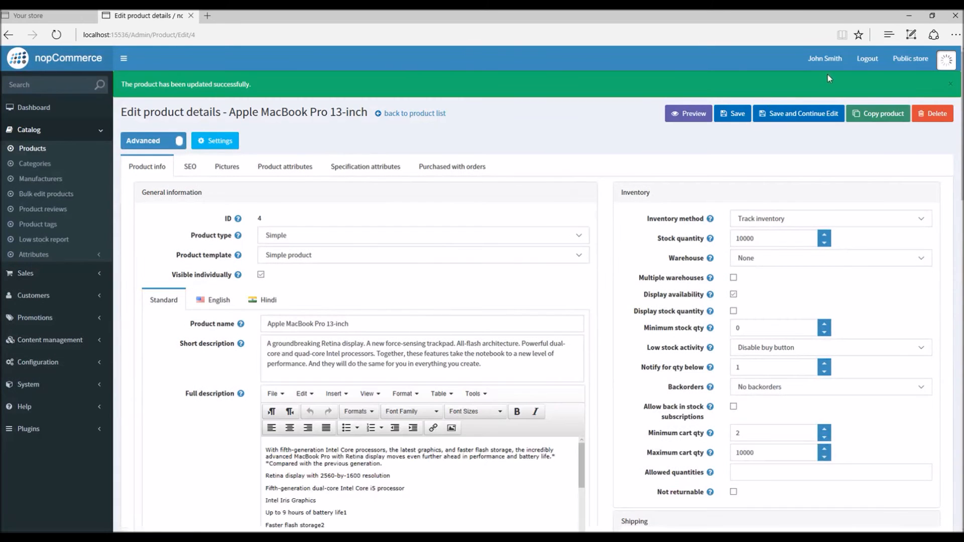
mouse_move(911, 58)
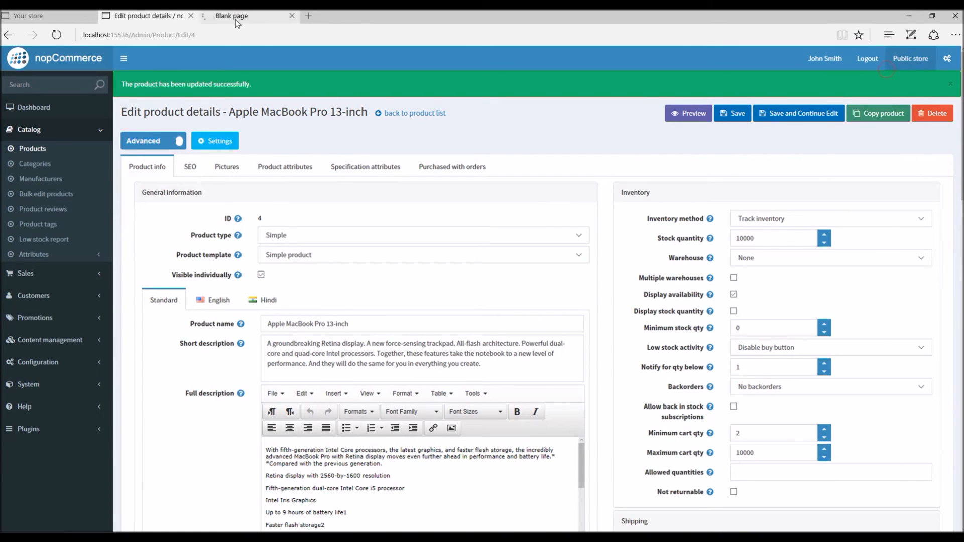
left_click(249, 15)
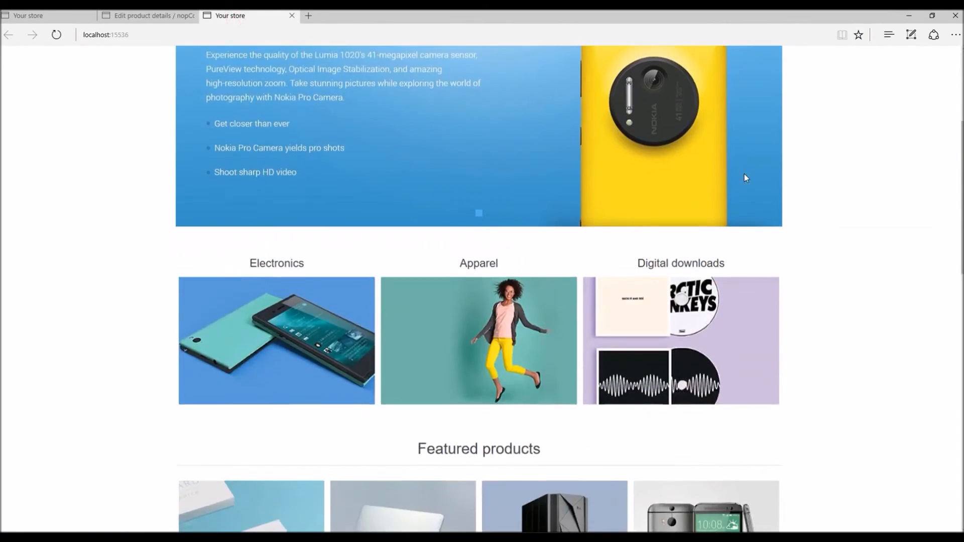
- Add two Apple MacBook Pro 13-inch from its Featured products page and go to the shopping cart
scroll("down", 3)
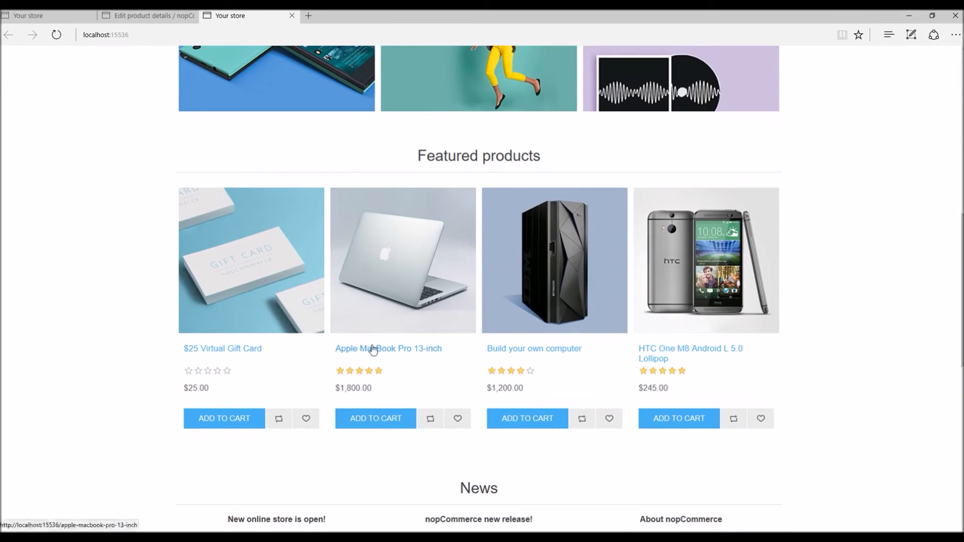
left_click(388, 348)
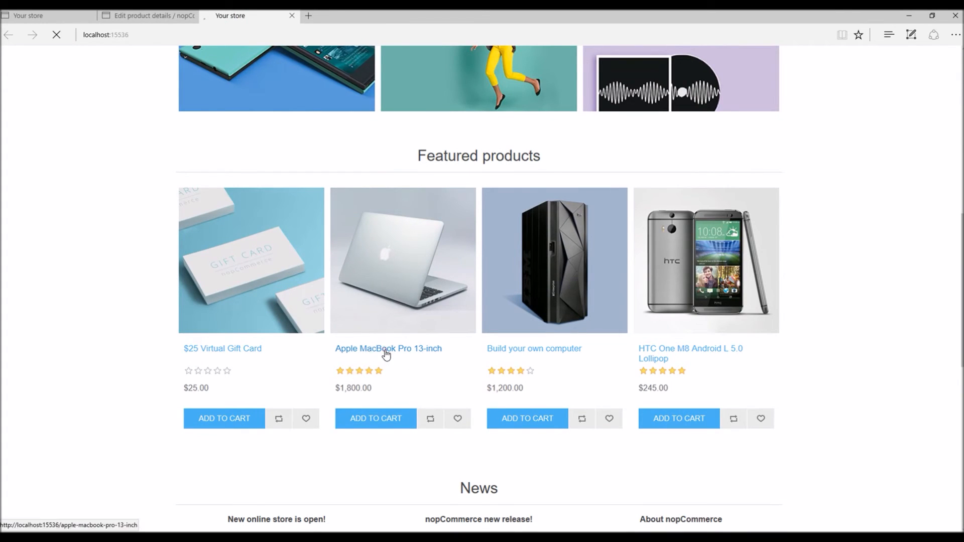
left_click(388, 349)
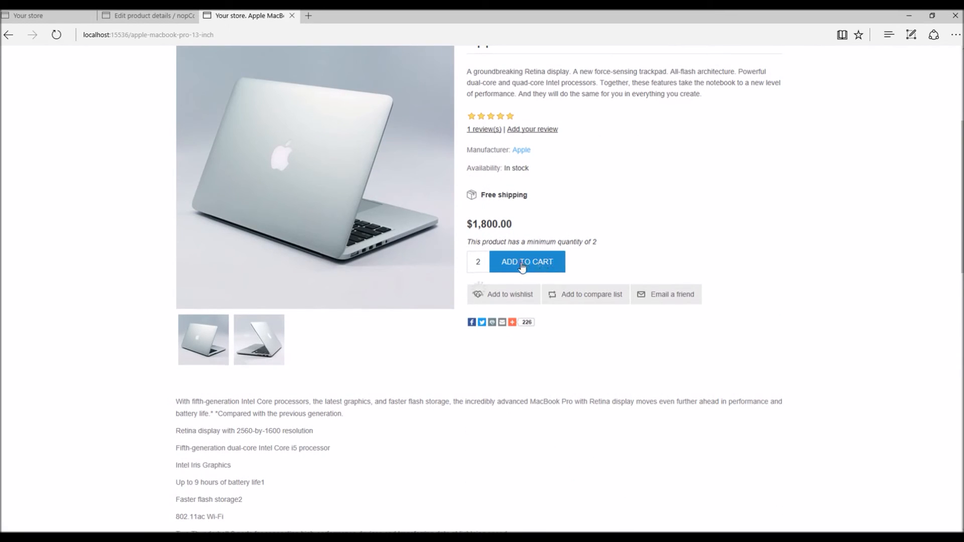
left_click(528, 262)
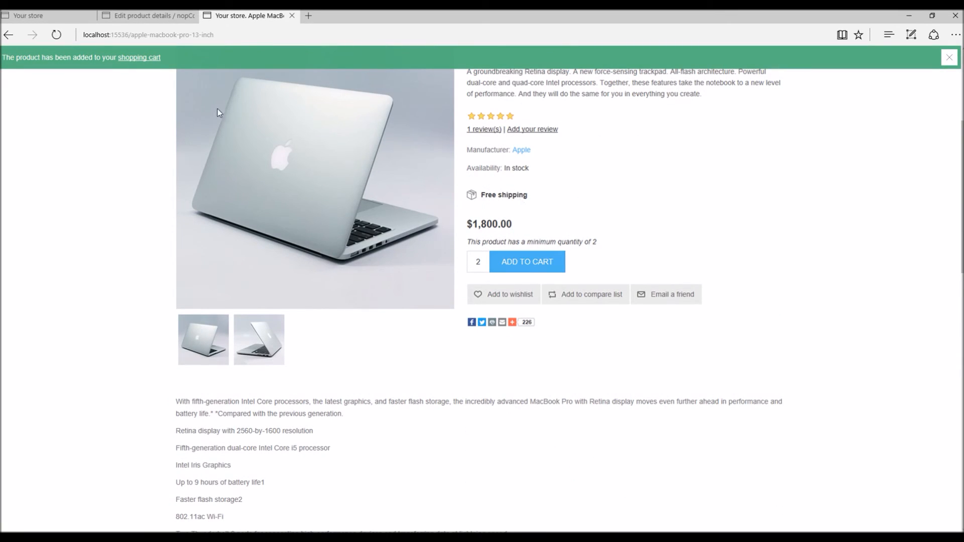
left_click(139, 58)
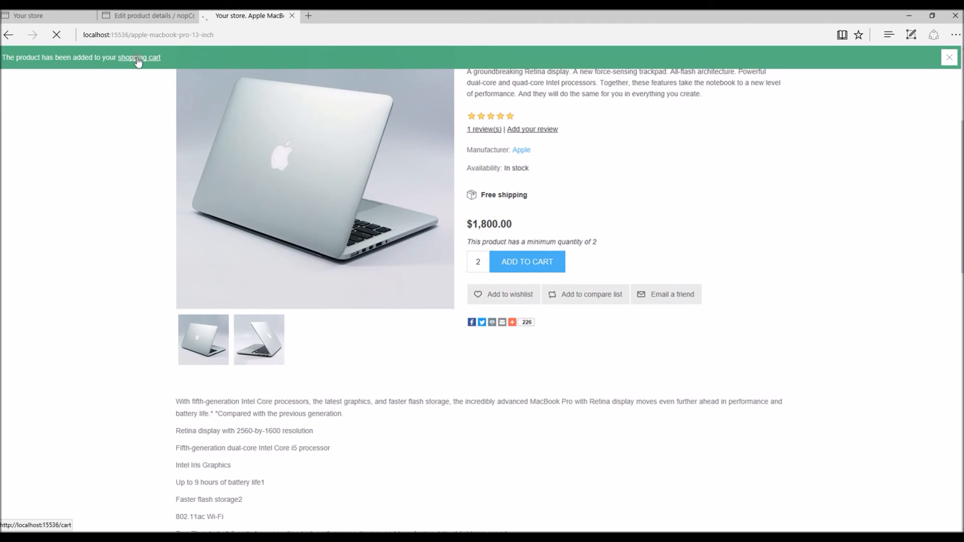
left_click(140, 57)
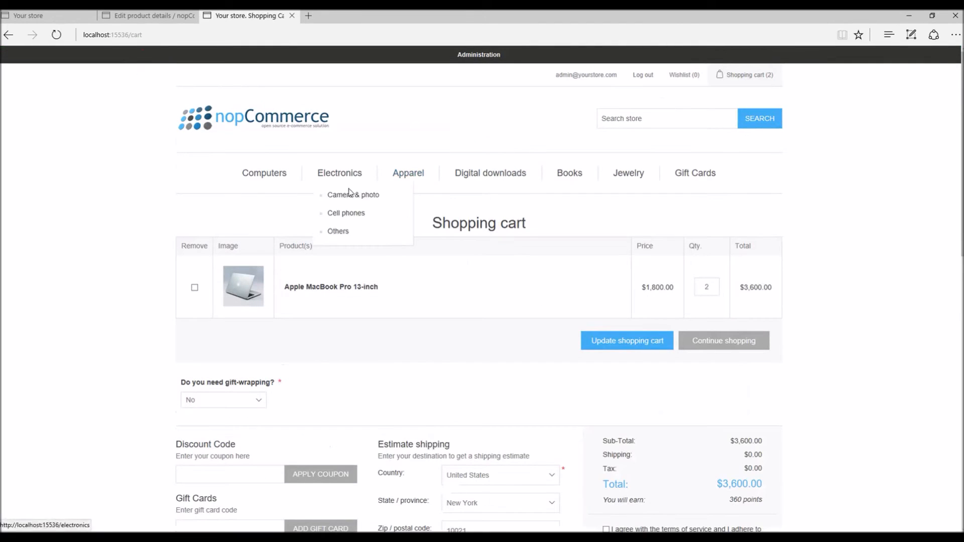
scroll("down", 3)
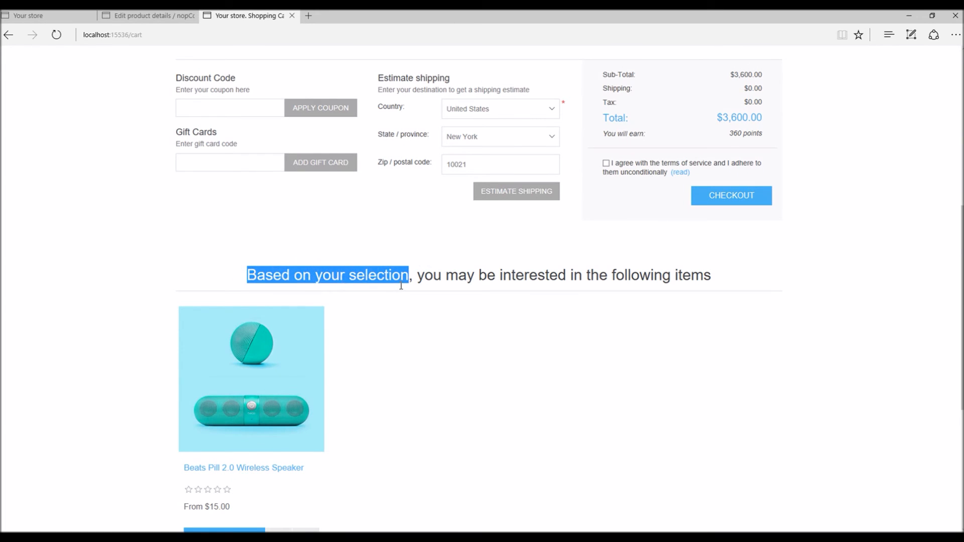
scroll("down", 3)
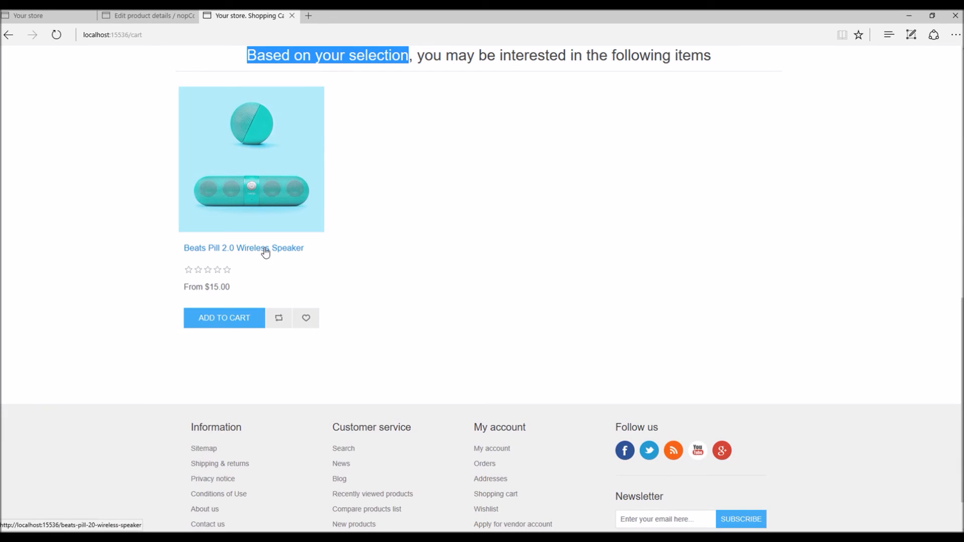
scroll("up", 3)
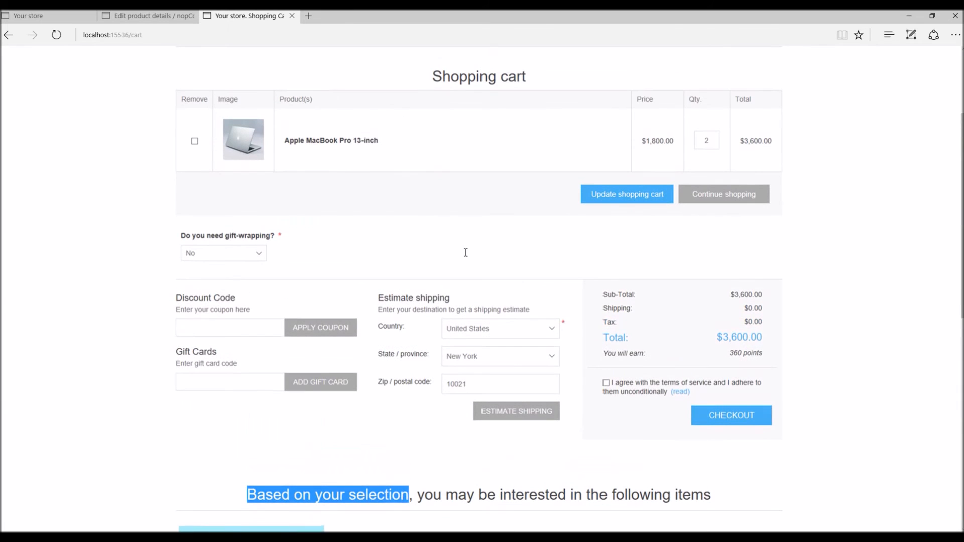
scroll("down", 3)
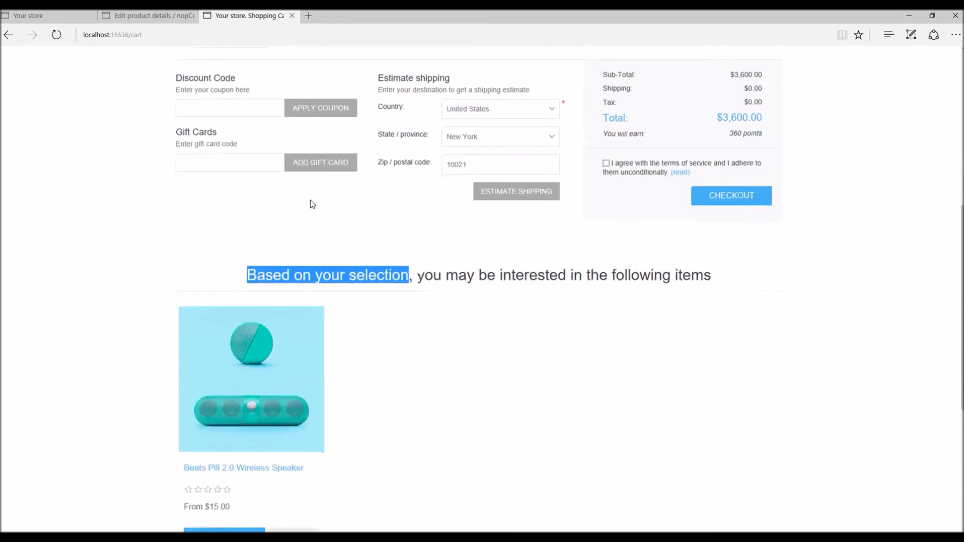
scroll("up", 3)
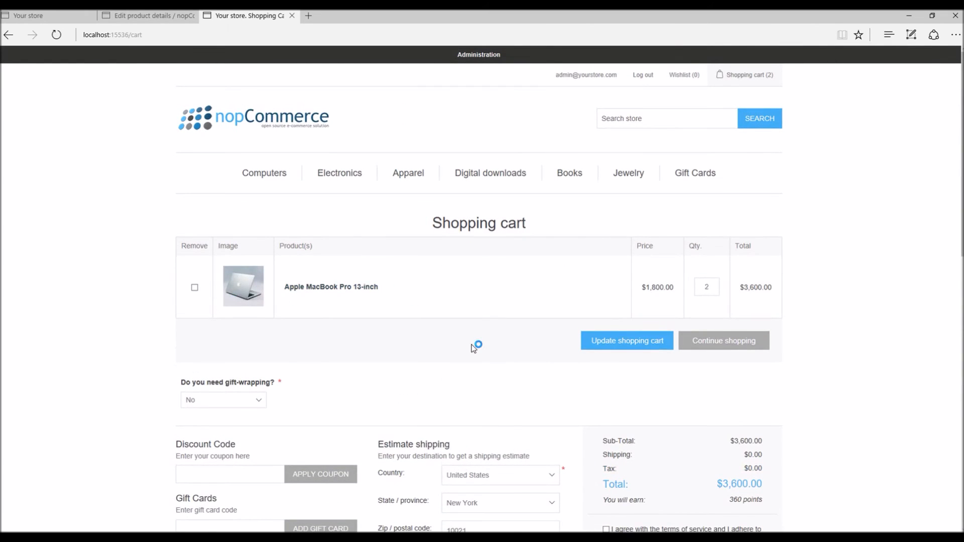
scroll("down", 3)
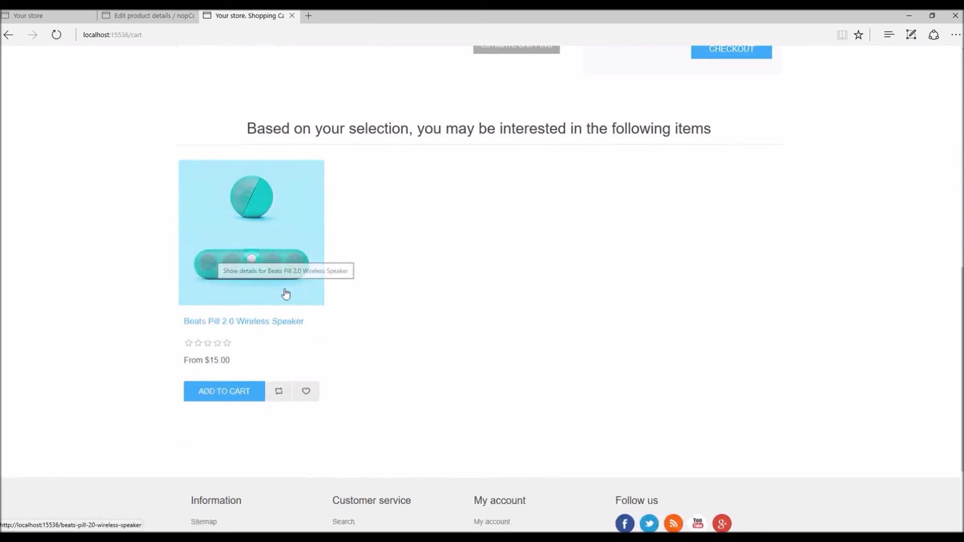
scroll("up", 3)
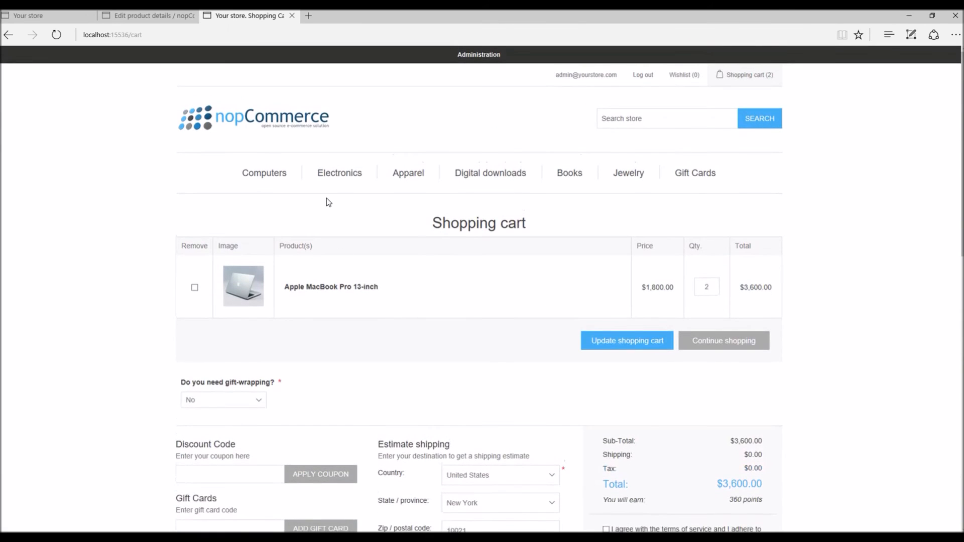
scroll("down", 3)
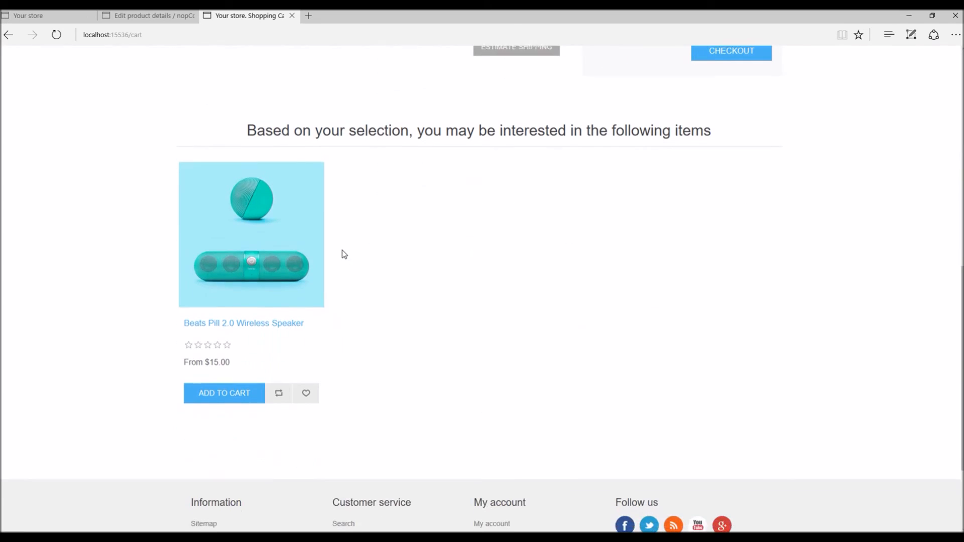
- Add the suggested Beats Pill 2.0 Wireless Speaker, bringing the cart subtotal to $3,679.99
left_click(224, 393)
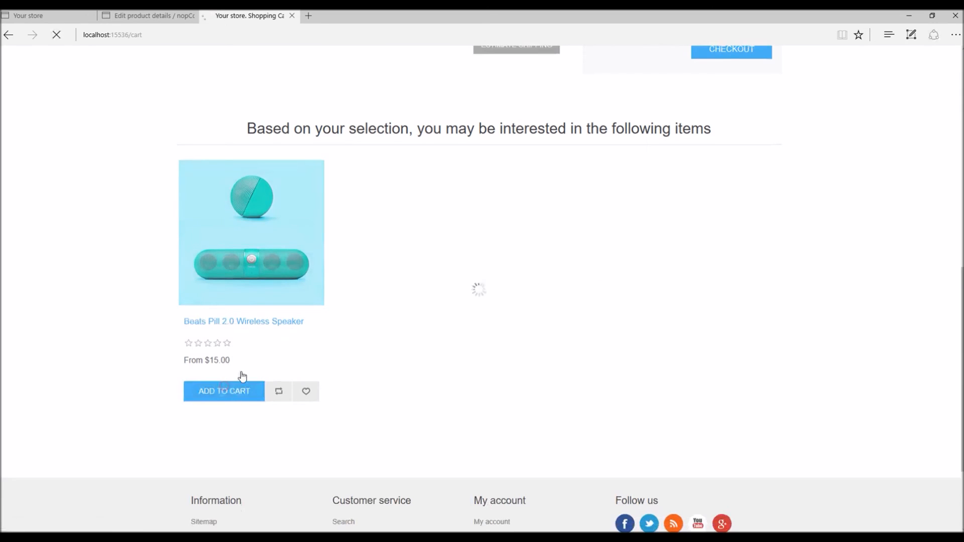
left_click(224, 391)
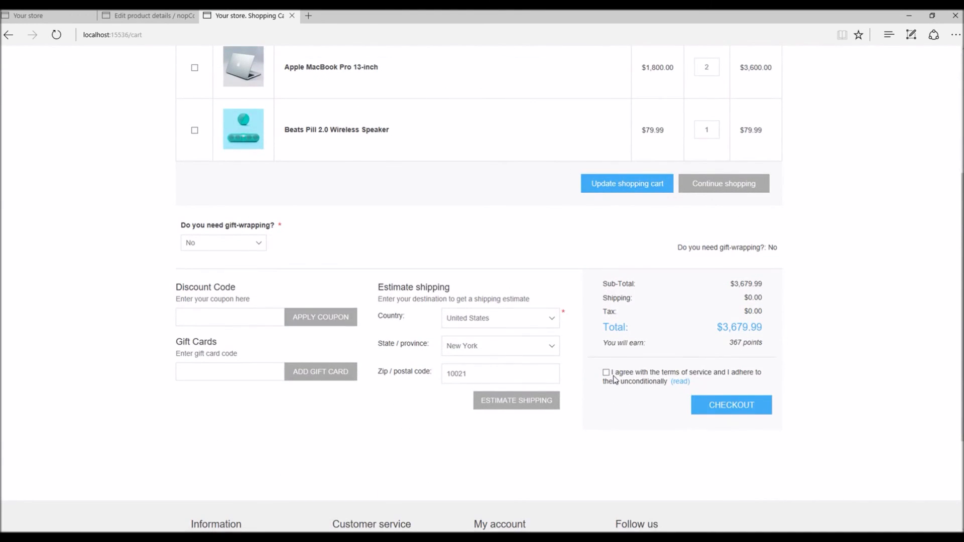
mouse_move(458, 238)
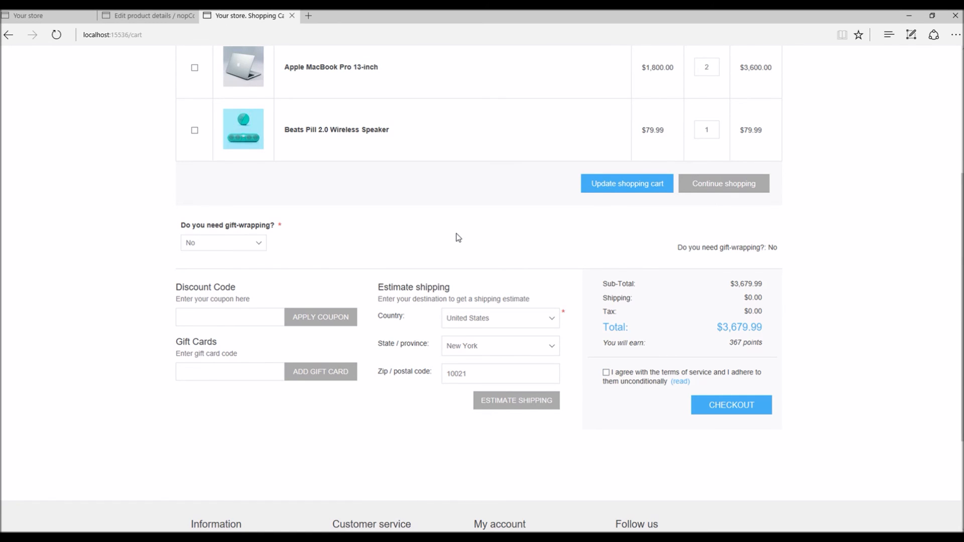
scroll("up", 3)
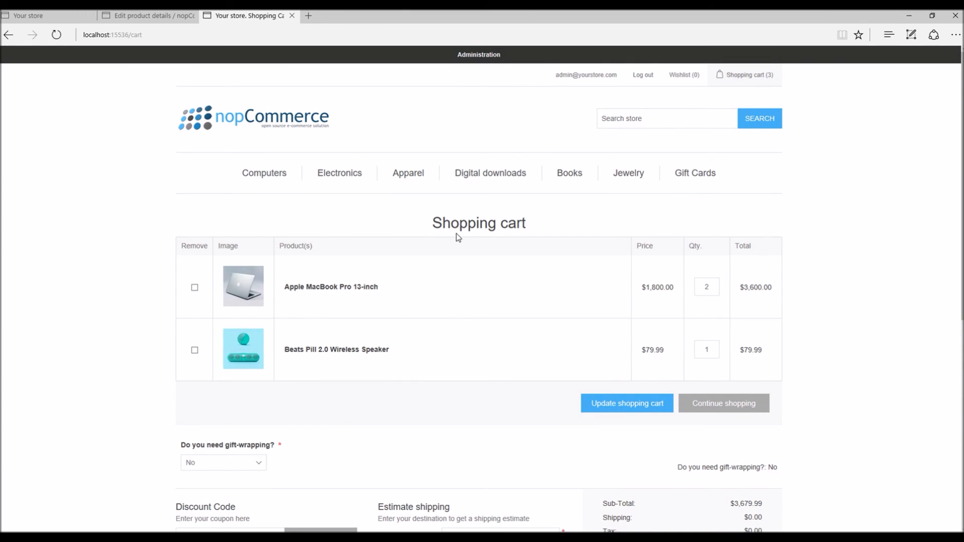
mouse_move(437, 228)
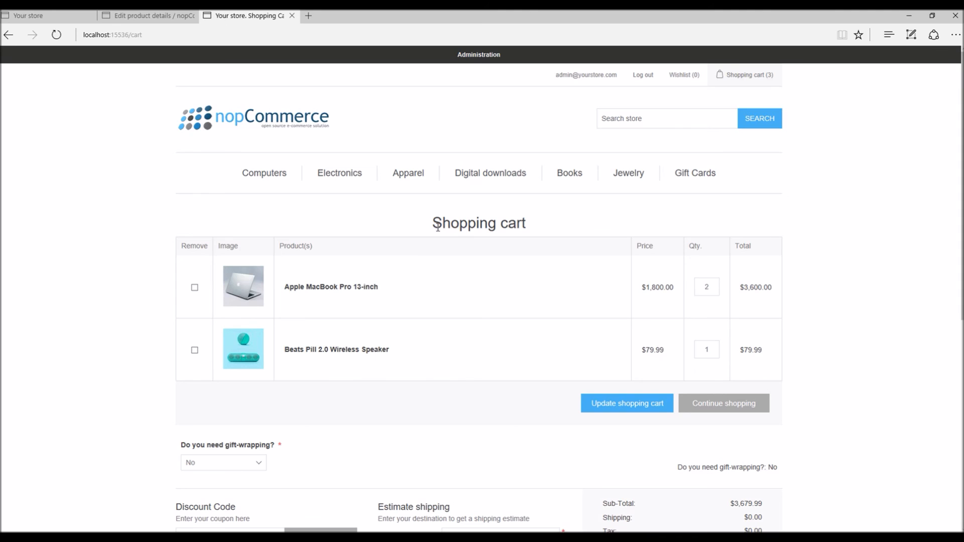